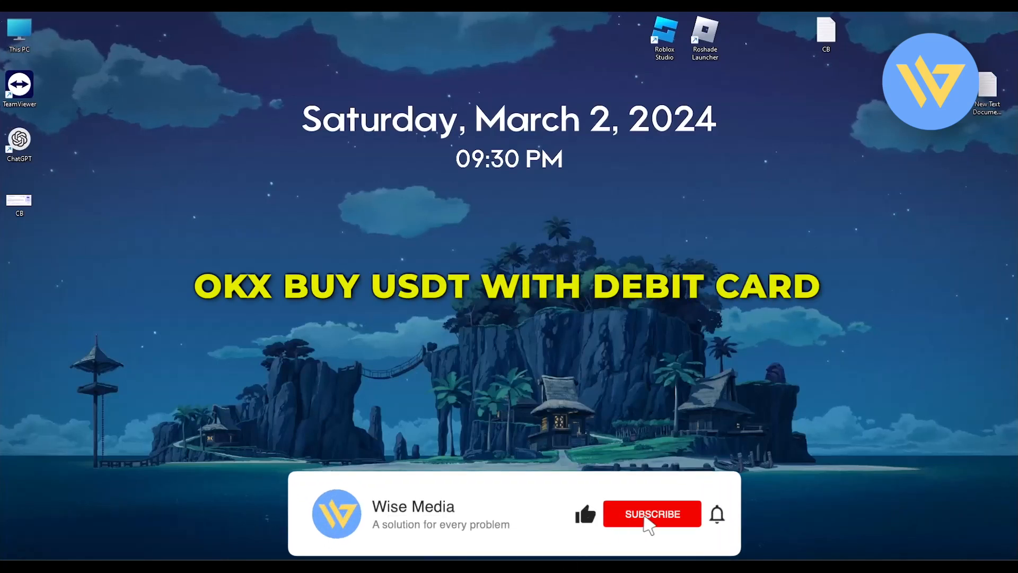
- Launch the web browser on the OKX homepage at okx.com
{"action": "left_click", "coordinate": [651, 514]}
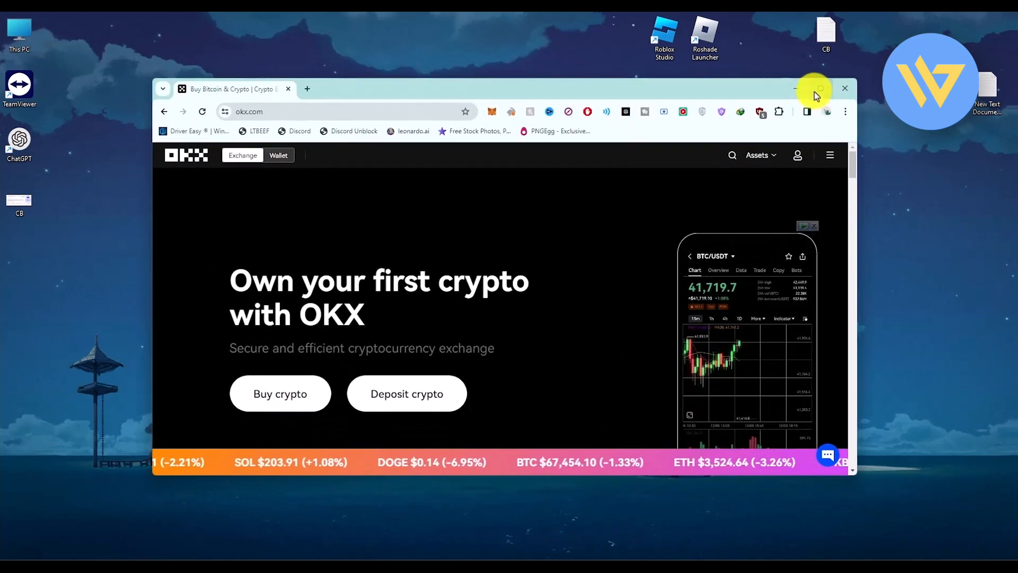
- Maximize the browser and reveal the Buy crypto options, including Express buy and P2P
{"action": "left_click", "coordinate": [820, 89]}
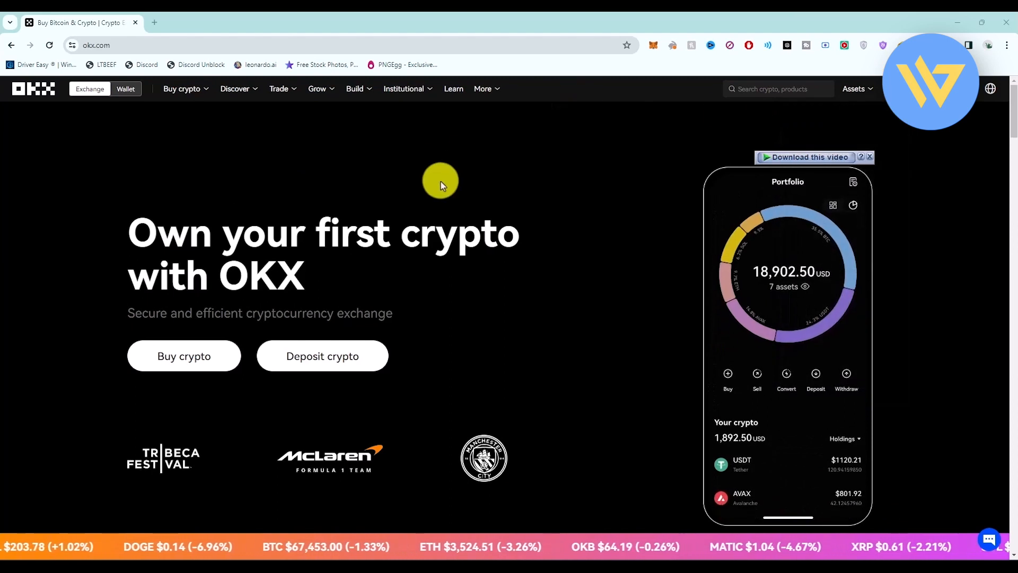
{"action": "left_click", "coordinate": [182, 89]}
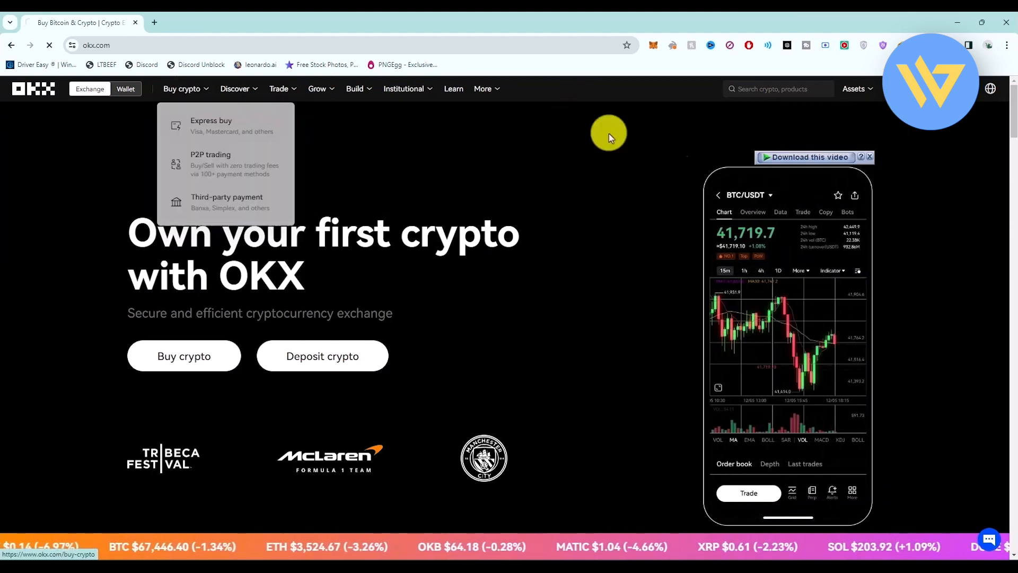
- Start an express buy paying 50 USD to receive SOL
{"action": "left_click", "coordinate": [210, 125]}
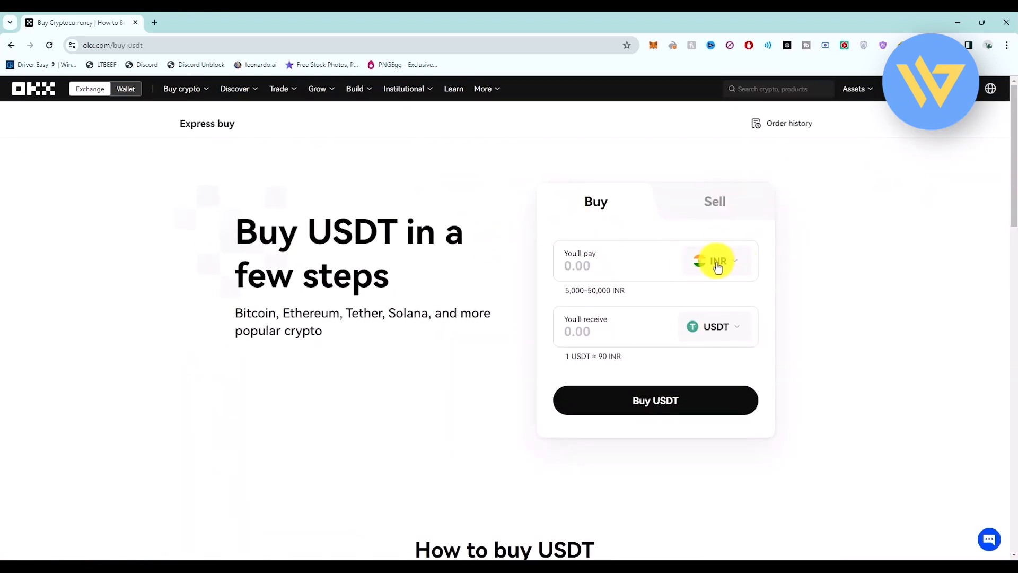
{"action": "left_click", "coordinate": [718, 261]}
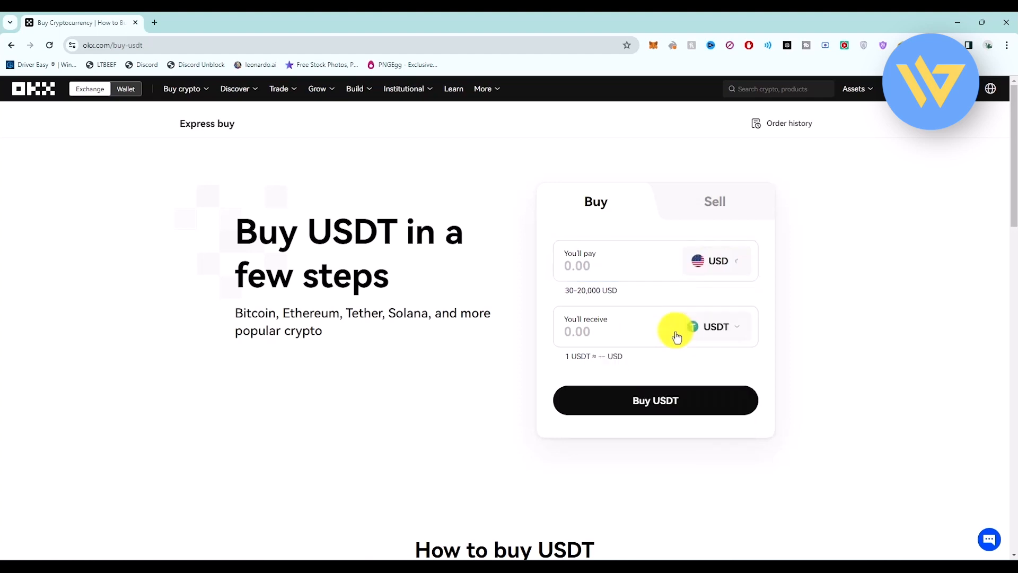
{"action": "left_click", "coordinate": [716, 326]}
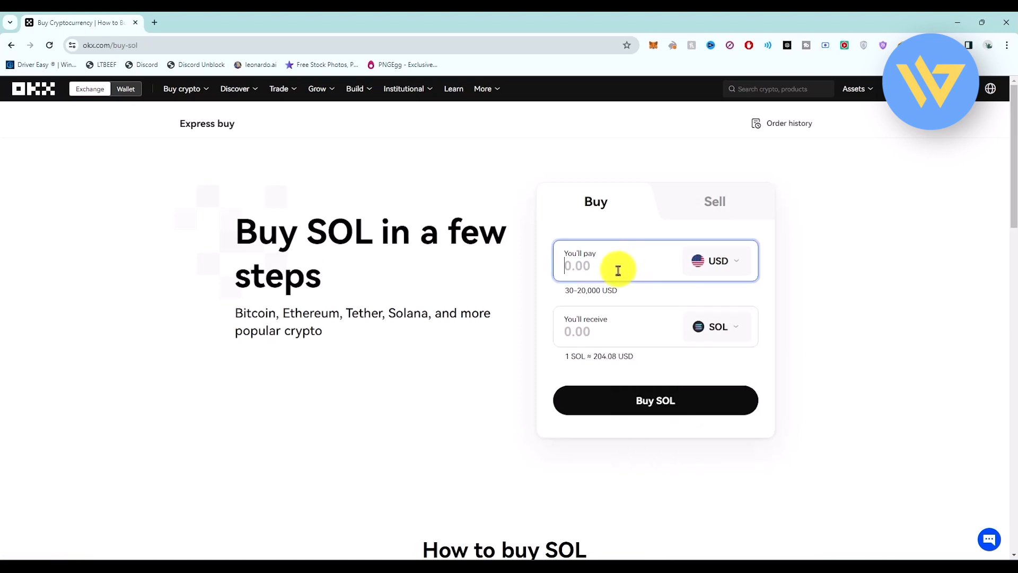
{"action": "type", "text": "50"}
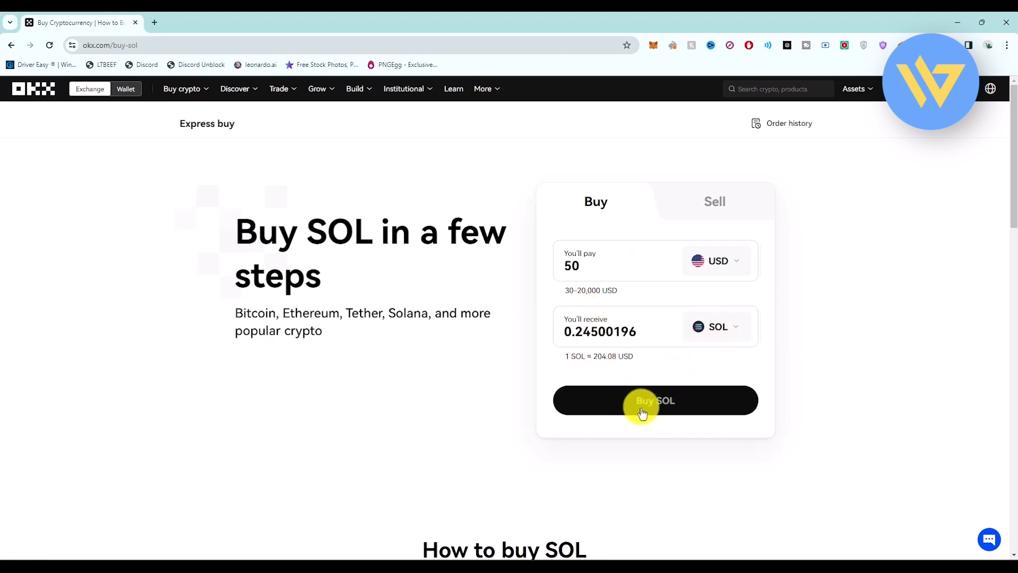
- Submit the 50 USD SOL order and reach the payment-method choices
{"action": "left_click", "coordinate": [654, 400]}
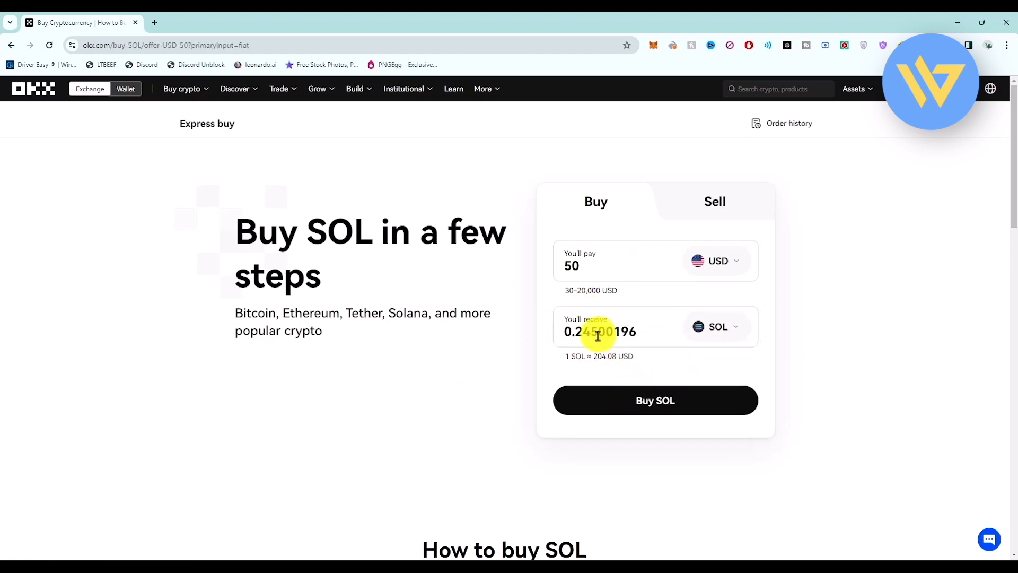
{"action": "left_click", "coordinate": [654, 400]}
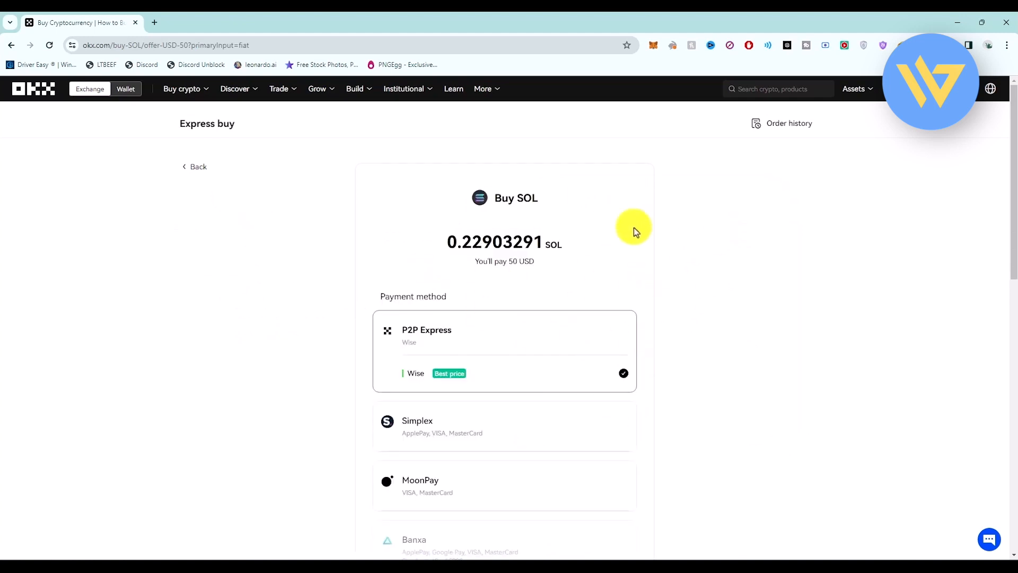
- Review payment providers and continue with MoonPay VISA to the 50 USD → USDT → SOL summary
{"action": "scroll", "scroll_direction": "down", "scroll_amount": 3}
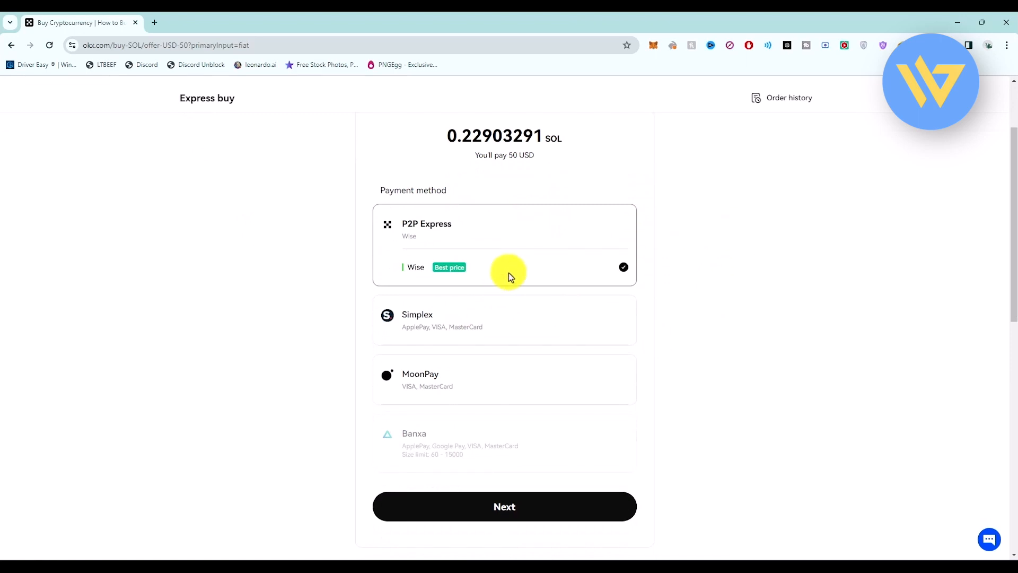
{"action": "mouse_move", "coordinate": [433, 335]}
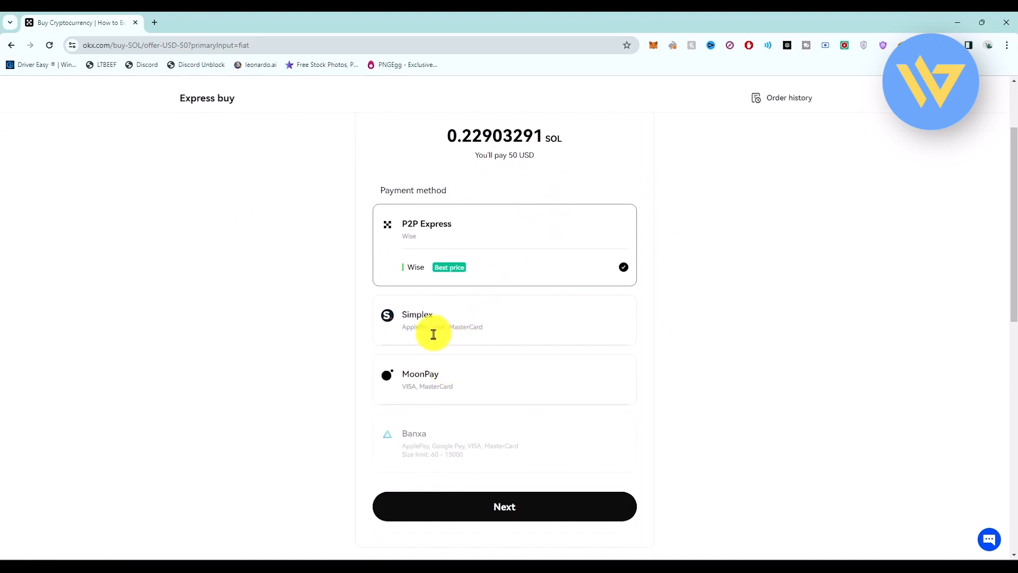
{"action": "mouse_move", "coordinate": [404, 388]}
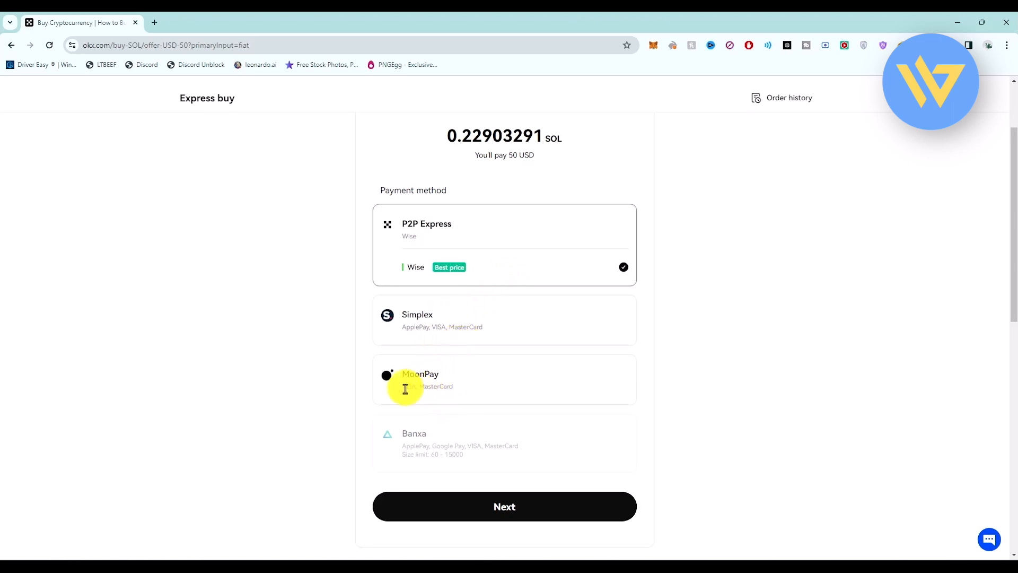
{"action": "left_click", "coordinate": [420, 380]}
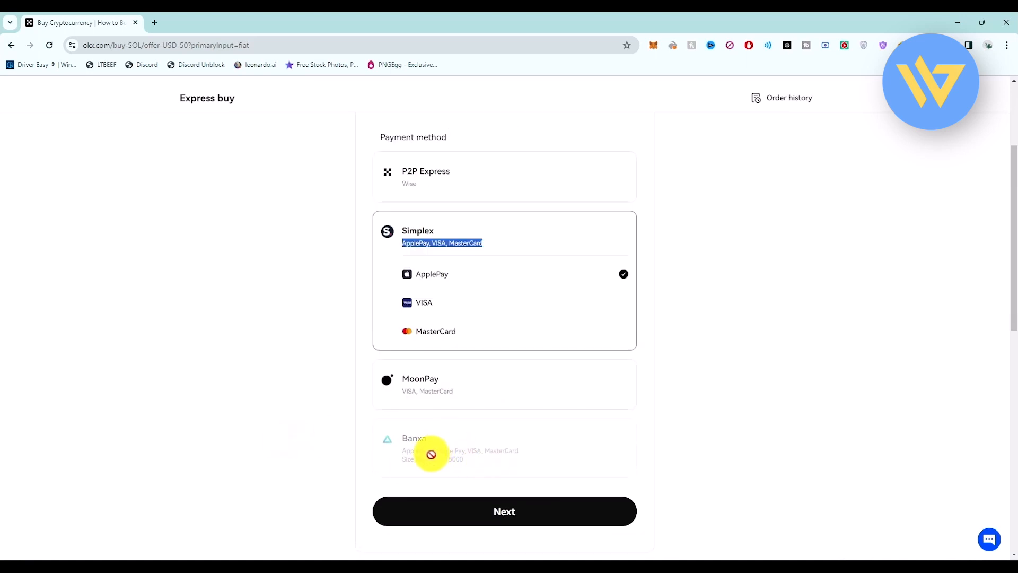
{"action": "mouse_move", "coordinate": [503, 423]}
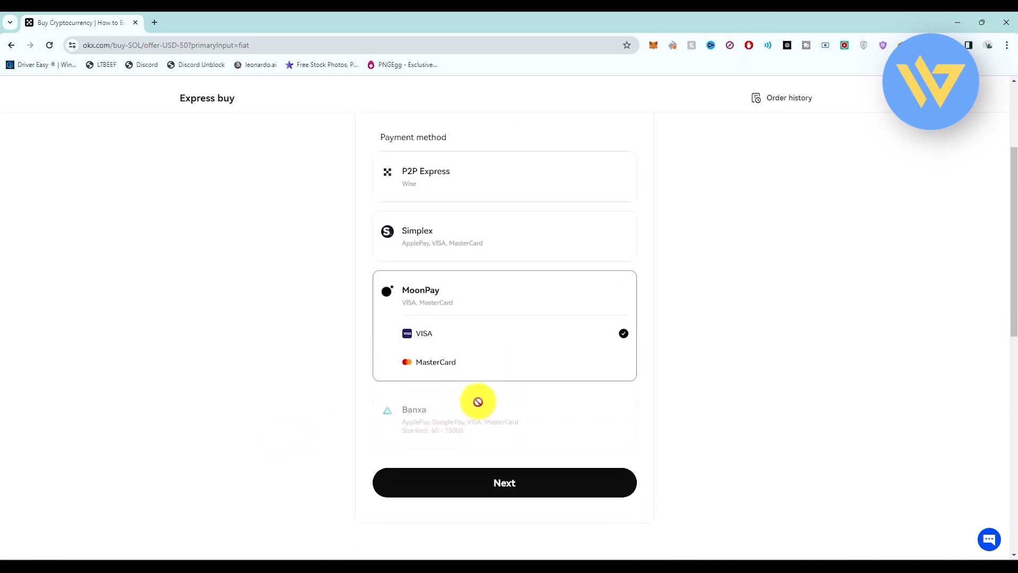
{"action": "mouse_move", "coordinate": [455, 288]}
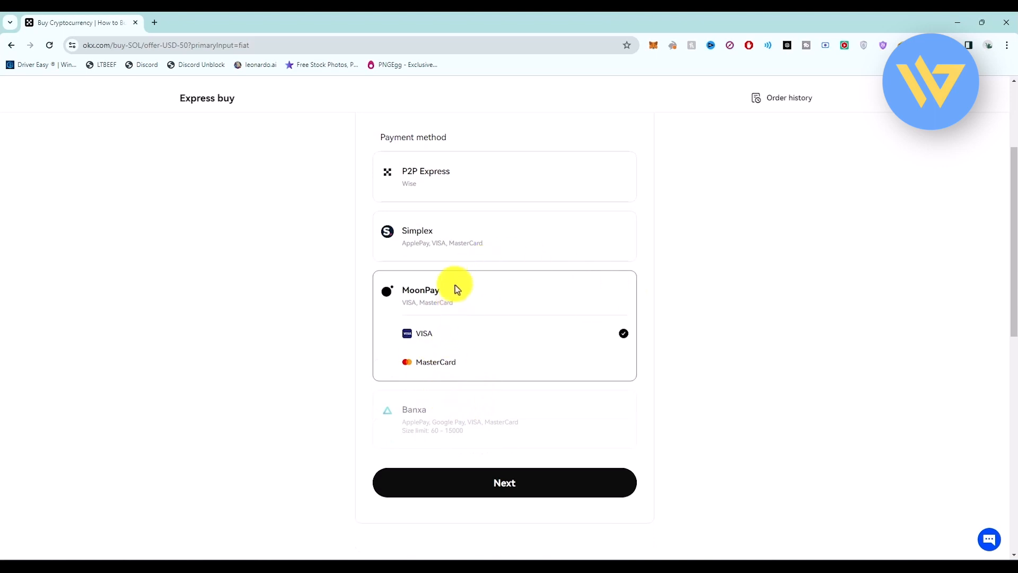
{"action": "mouse_move", "coordinate": [464, 338]}
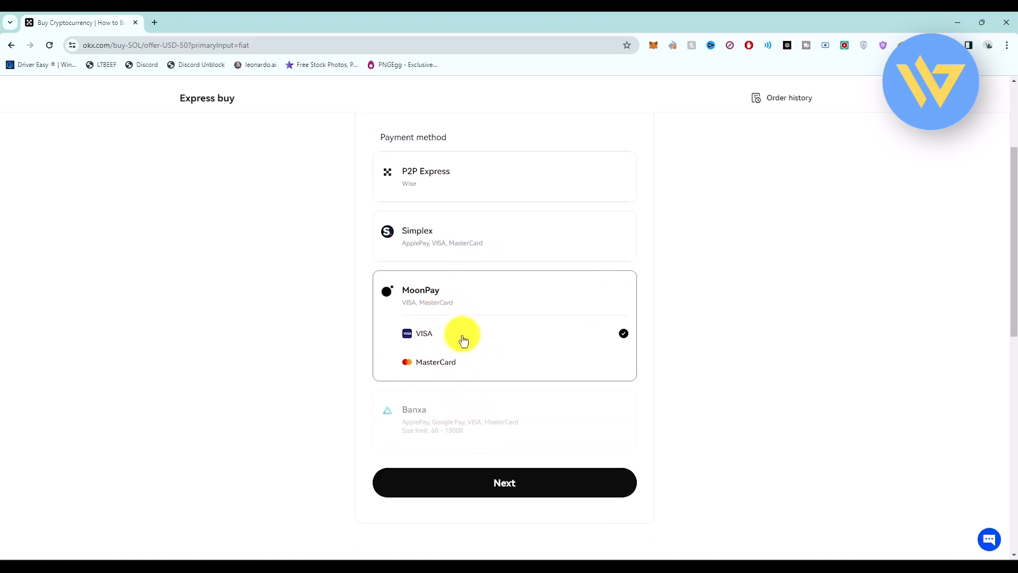
{"action": "mouse_move", "coordinate": [473, 396]}
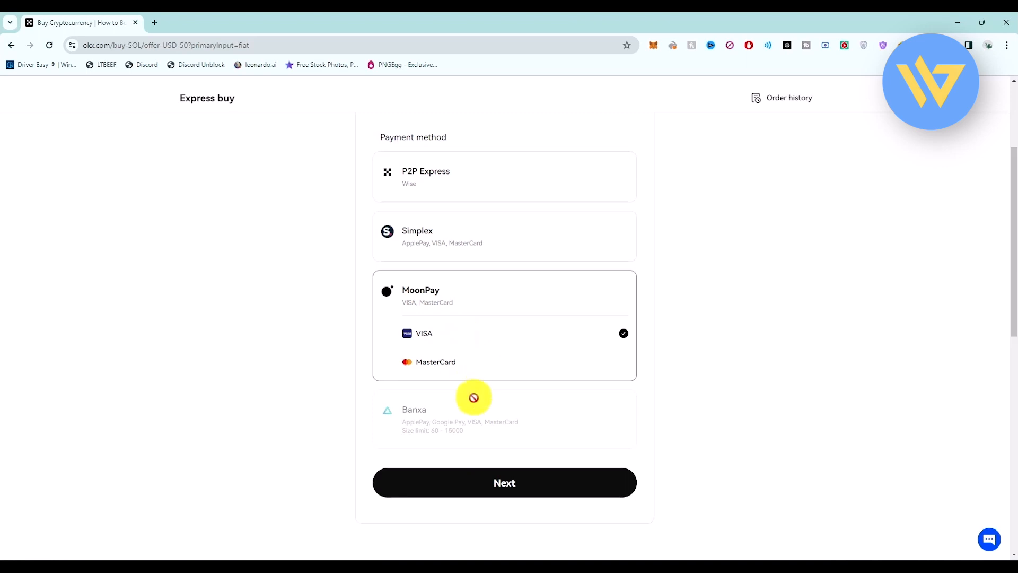
{"action": "left_click", "coordinate": [504, 482]}
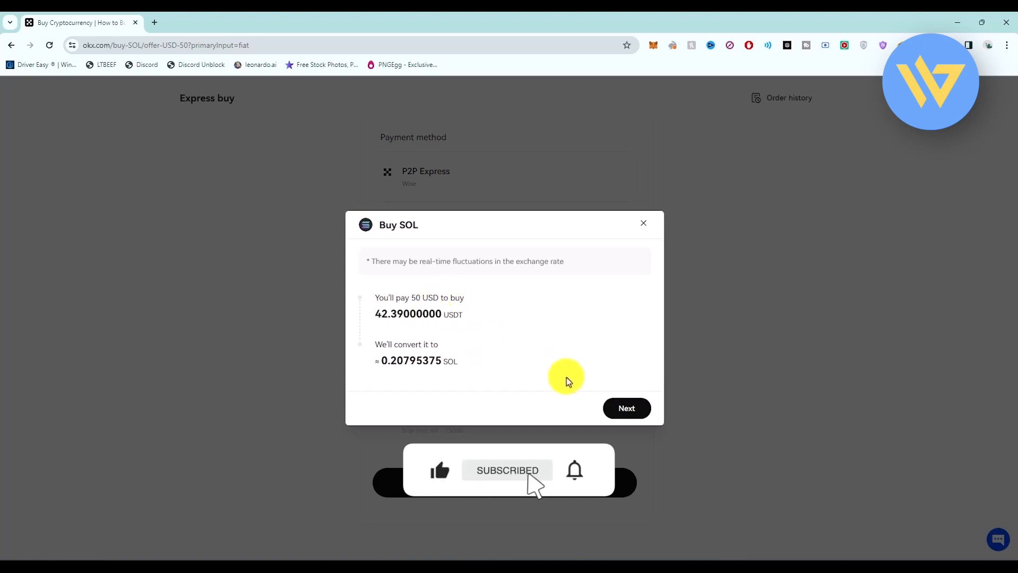
- Accept the exchange-rate notice and confirm the MoonPay VISA buy preview, landing on MoonPay checkout
{"action": "left_click", "coordinate": [626, 407]}
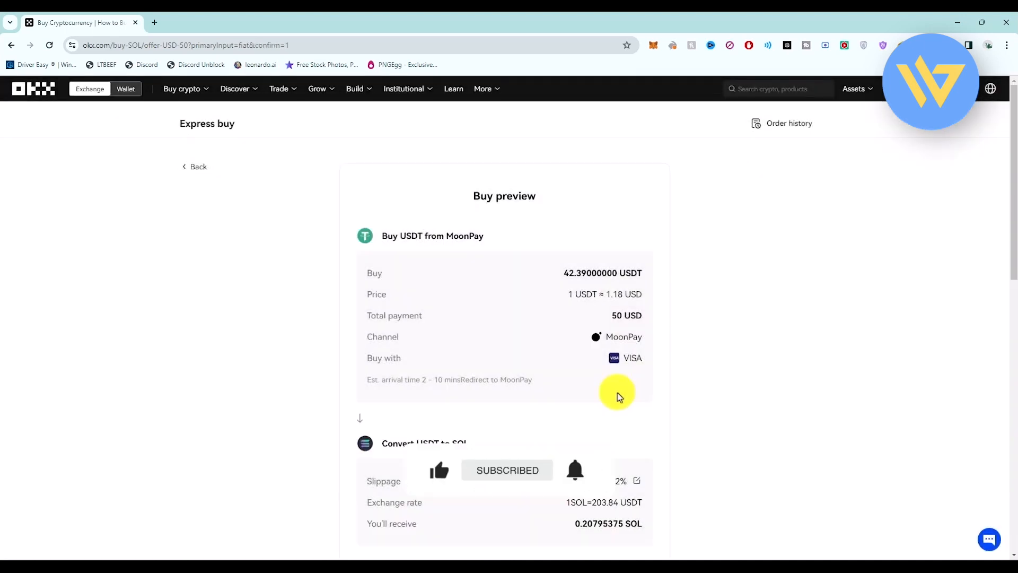
{"action": "mouse_move", "coordinate": [650, 266]}
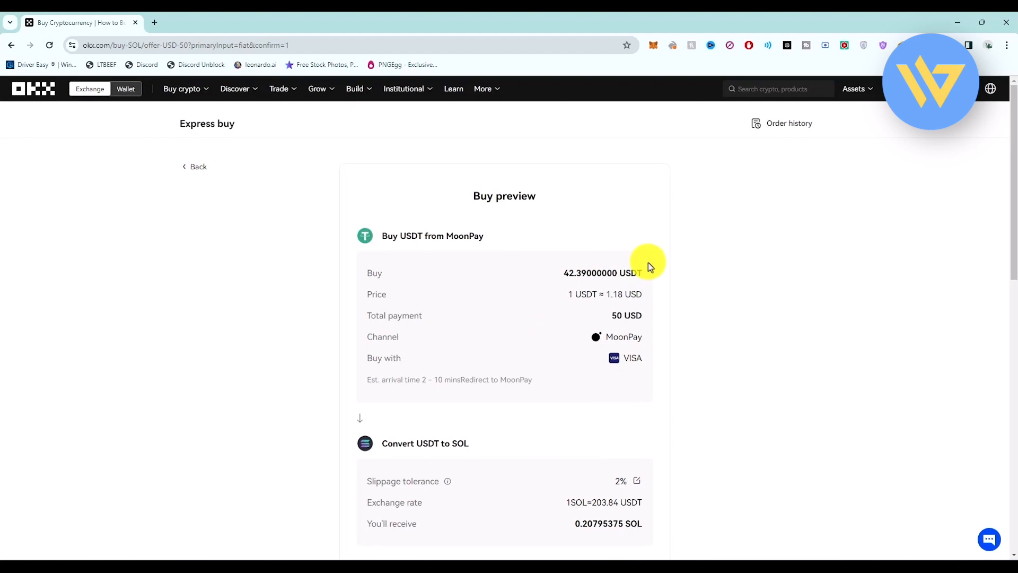
{"action": "scroll", "scroll_direction": "down", "scroll_amount": 3}
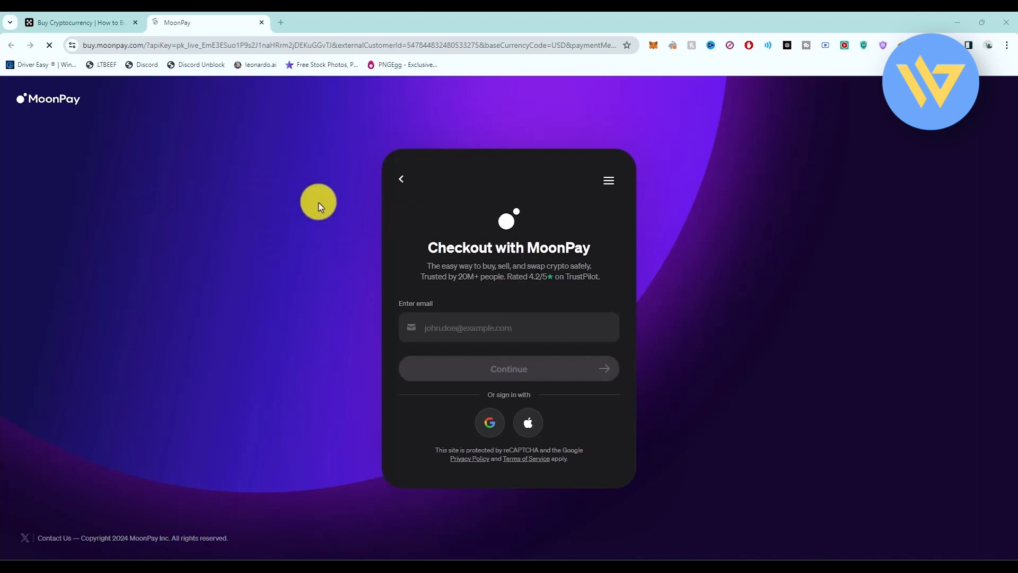
{"action": "mouse_move", "coordinate": [216, 180]}
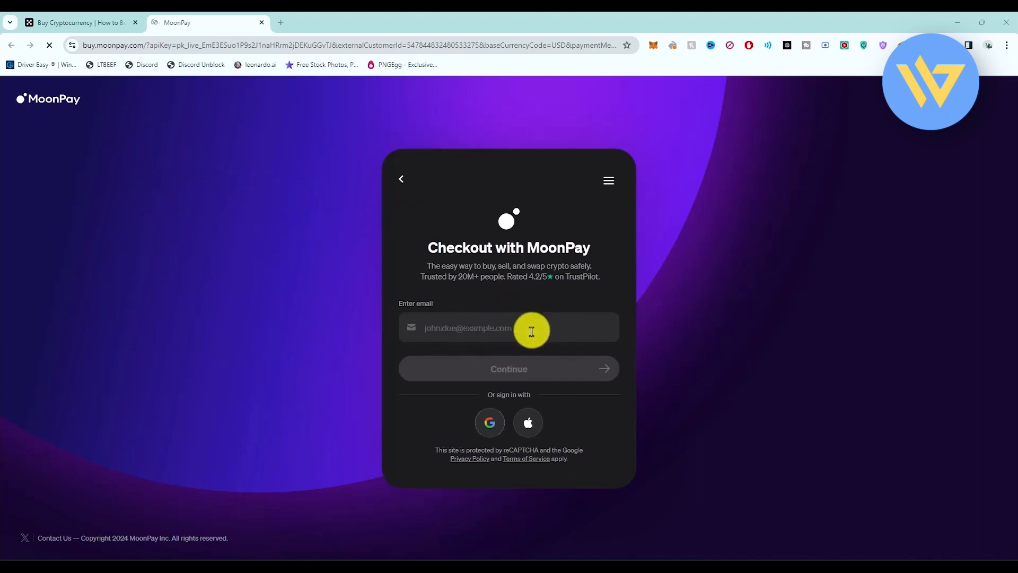
{"action": "mouse_move", "coordinate": [302, 151]}
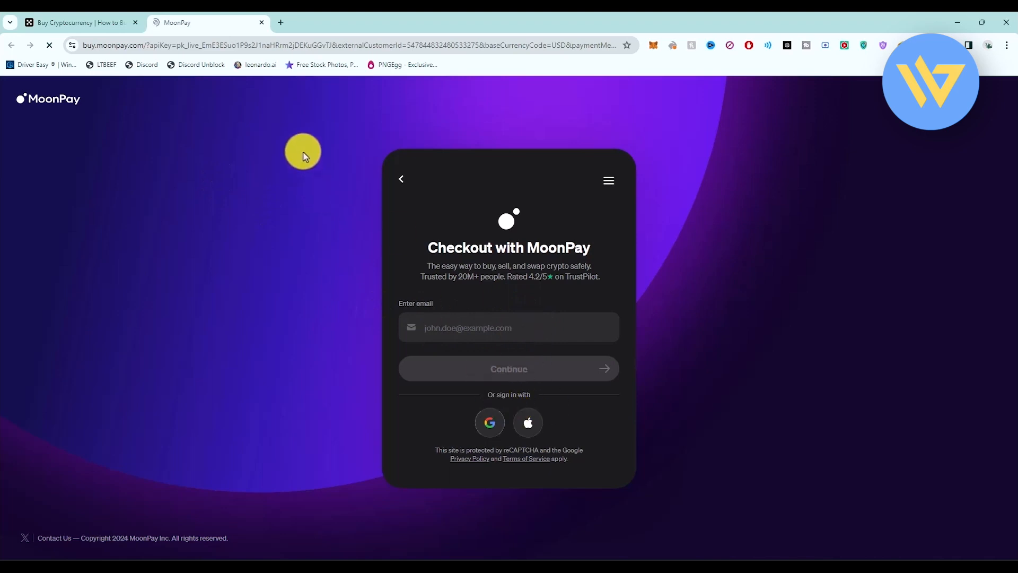
- Attempt Google sign-in and agree to the terms, hitting the 't.gtag is not a function' error
{"action": "left_click", "coordinate": [489, 422]}
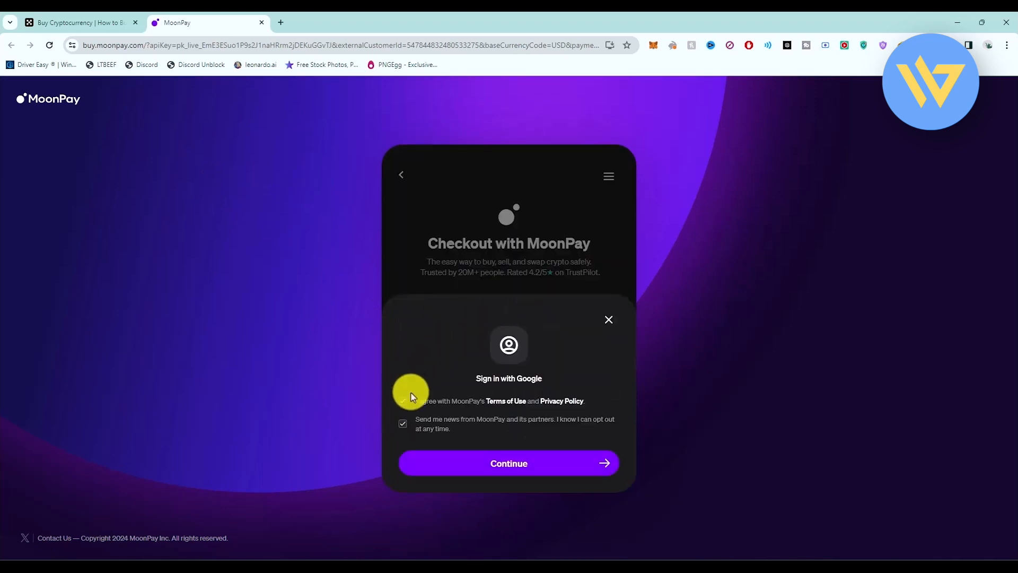
{"action": "left_click", "coordinate": [508, 464]}
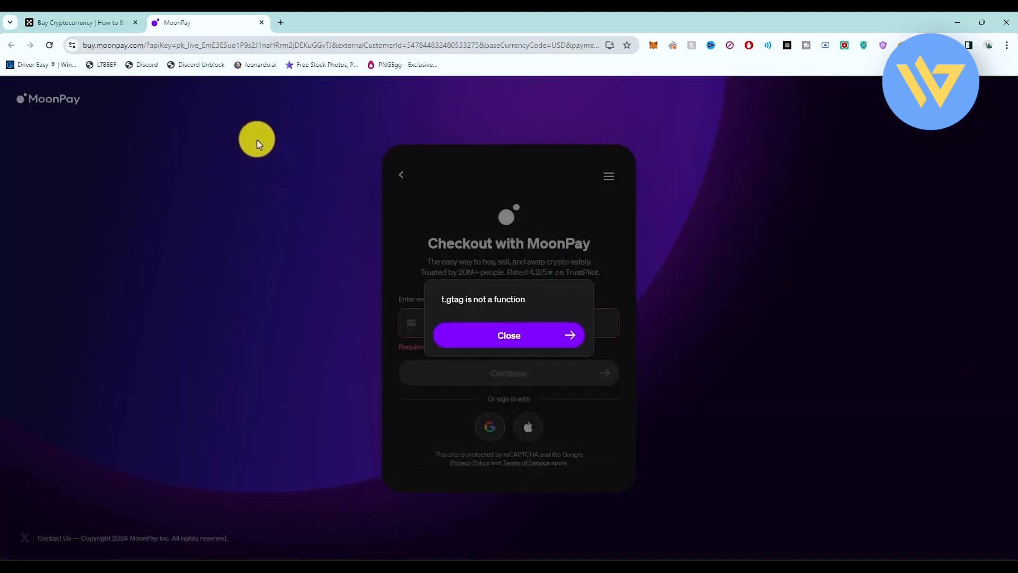
{"action": "left_click", "coordinate": [508, 336]}
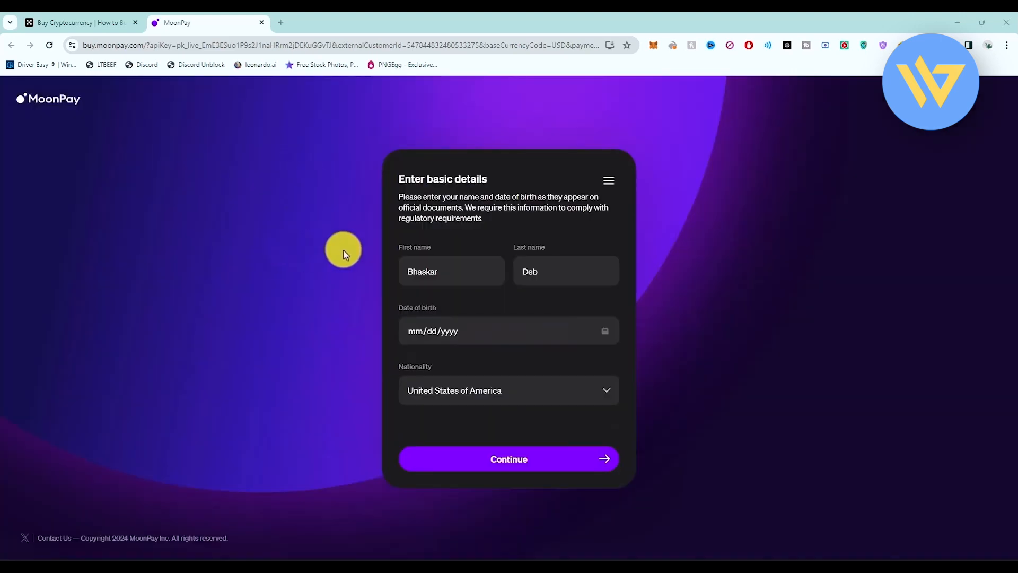
{"action": "mouse_move", "coordinate": [478, 285]}
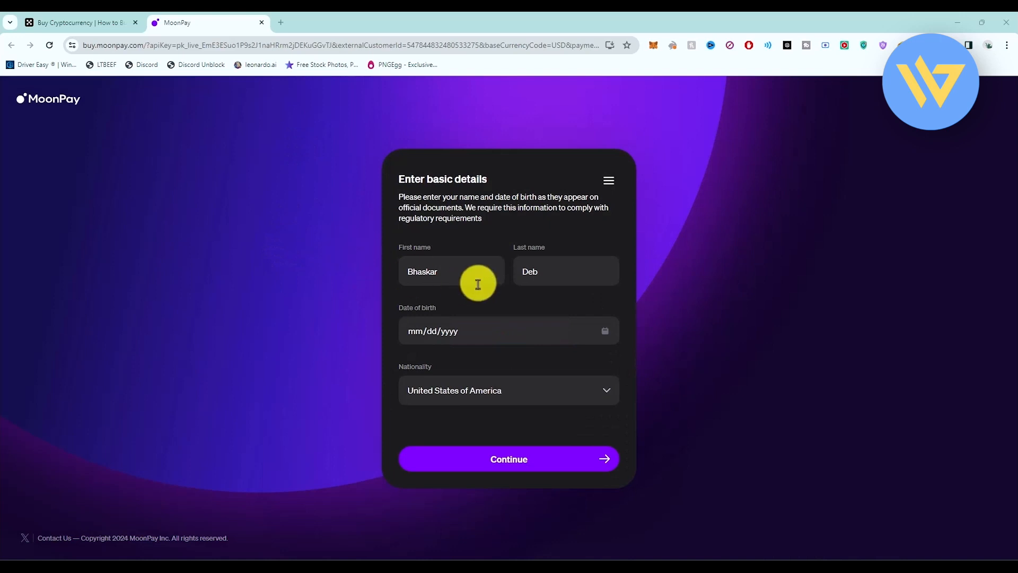
{"action": "mouse_move", "coordinate": [473, 416]}
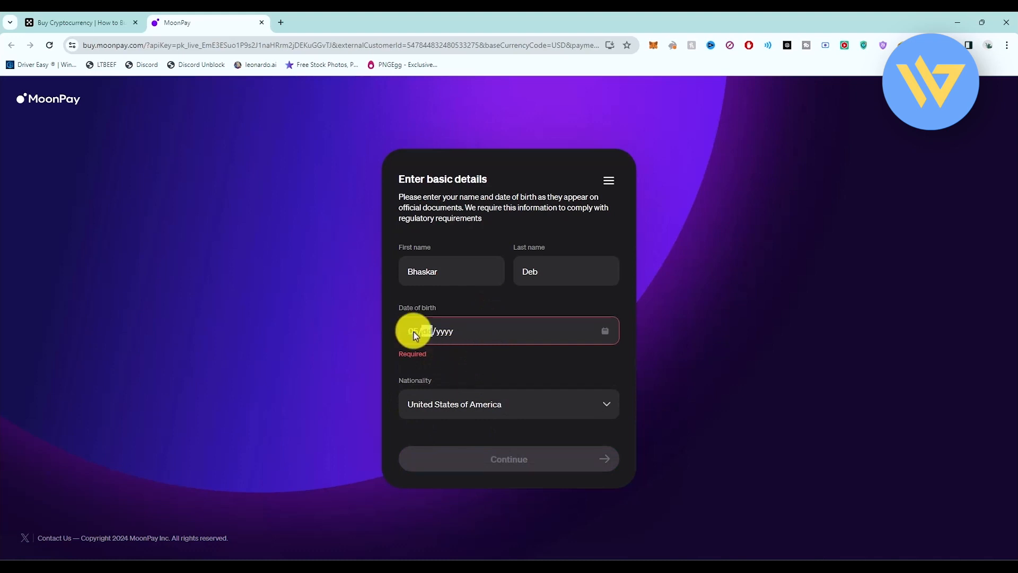
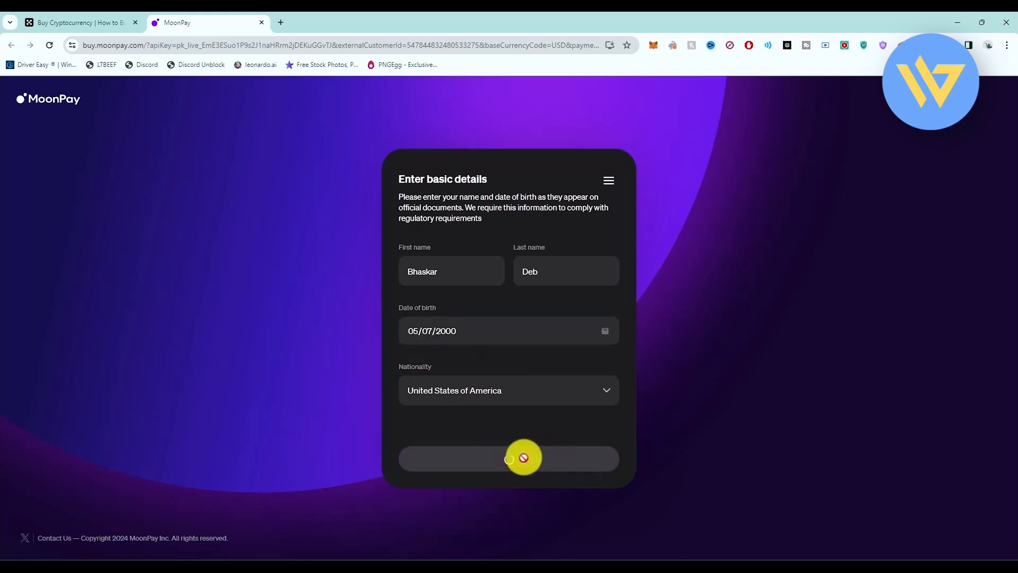
{"action": "left_click", "coordinate": [510, 459]}
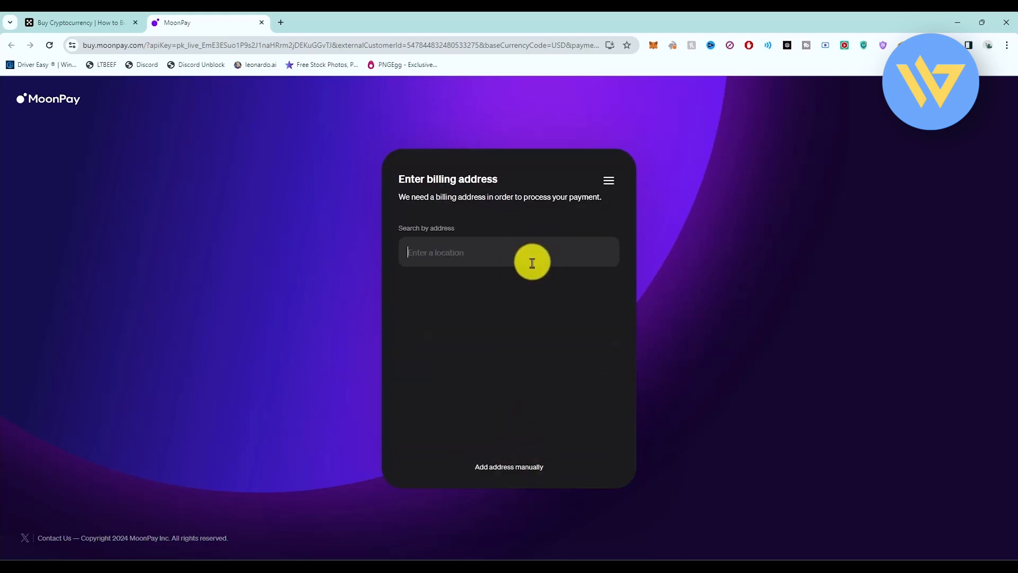
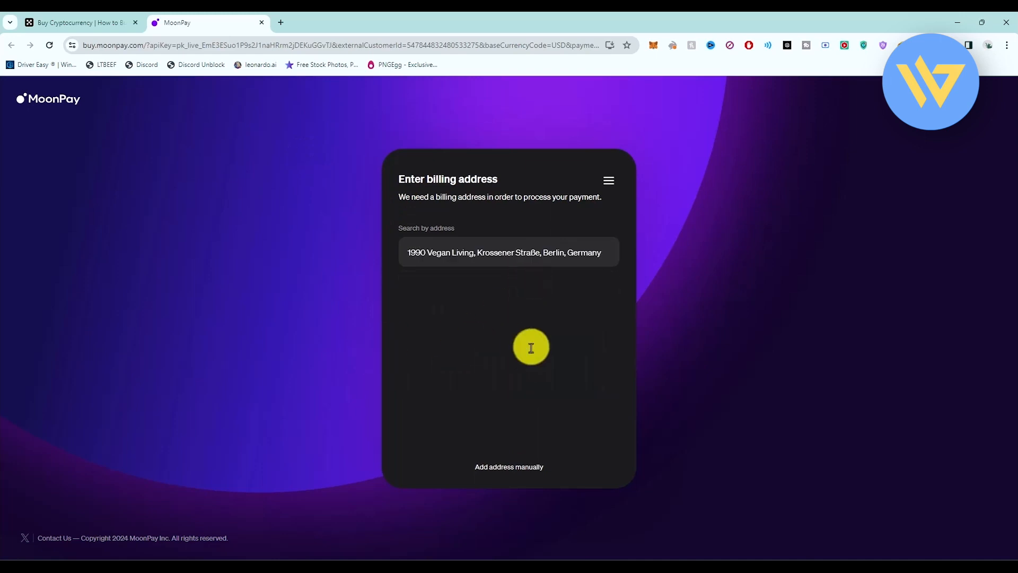
{"action": "left_click", "coordinate": [508, 253]}
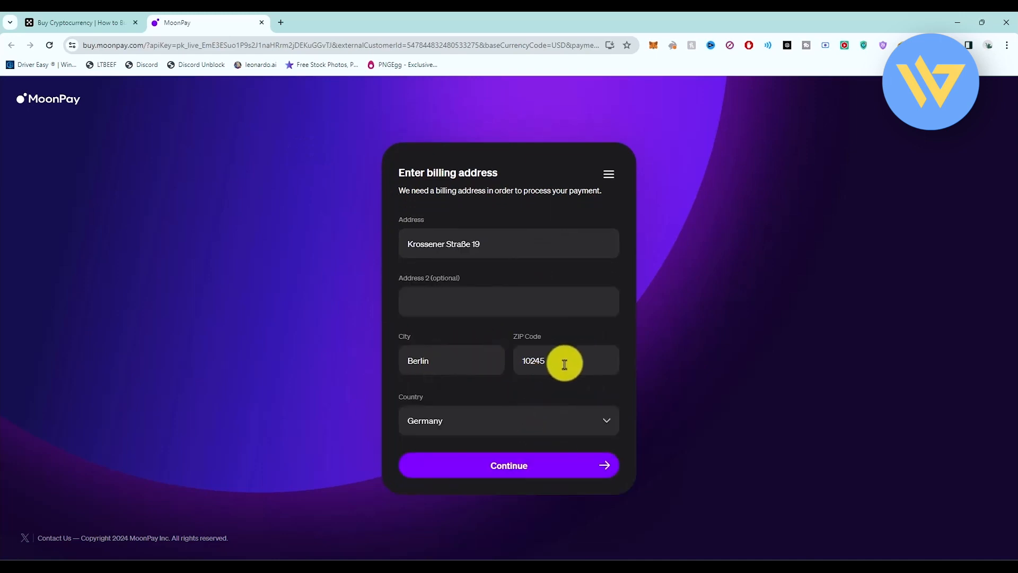
{"action": "mouse_move", "coordinate": [317, 157]}
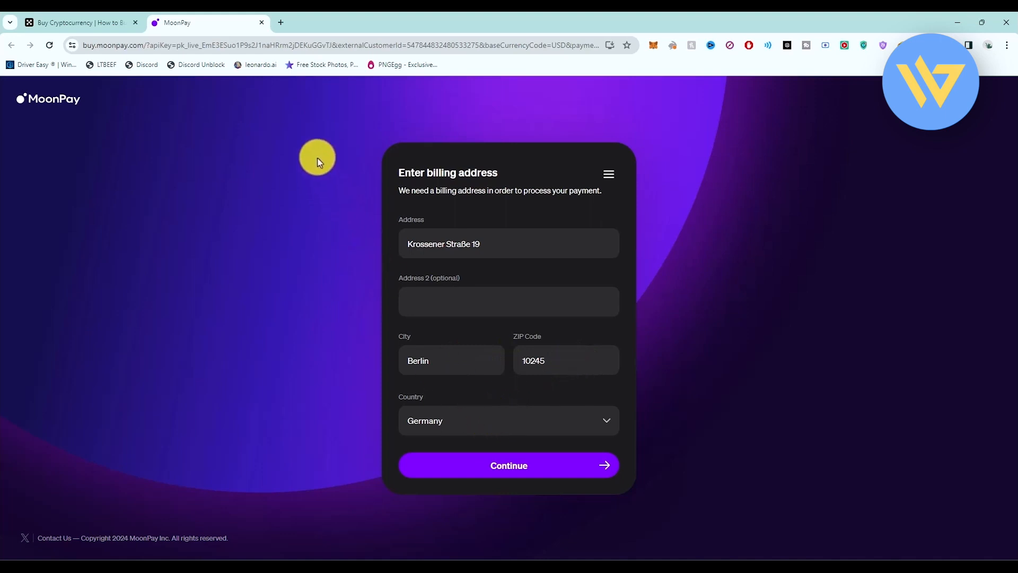
{"action": "left_click", "coordinate": [508, 465]}
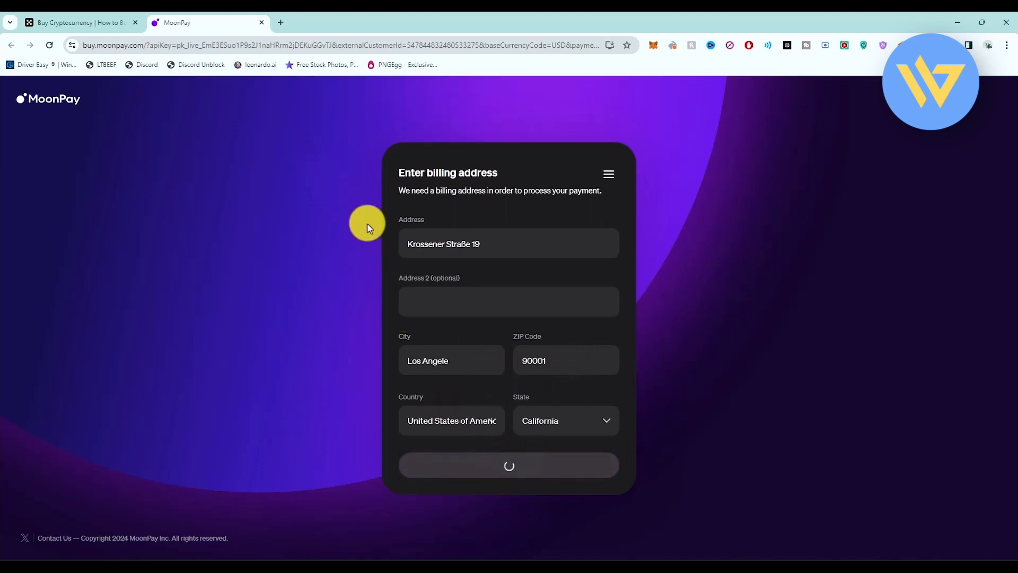
{"action": "left_click", "coordinate": [508, 464]}
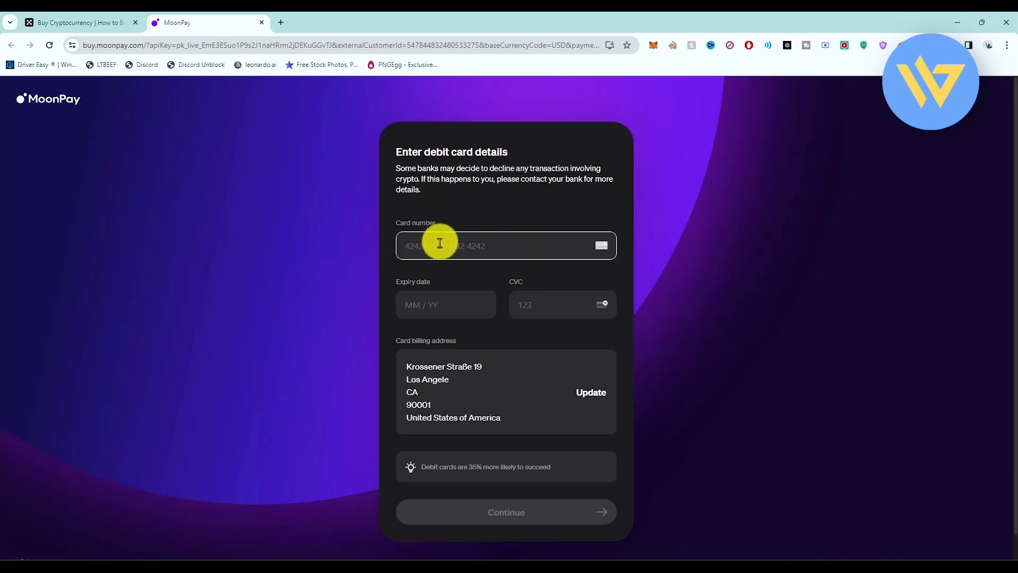
{"action": "left_click", "coordinate": [445, 305]}
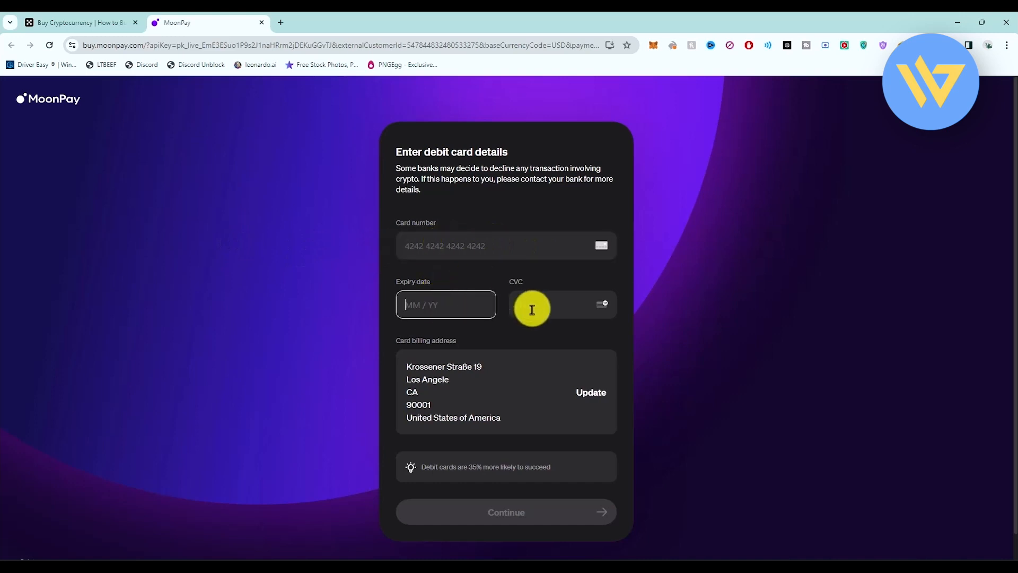
{"action": "left_click", "coordinate": [562, 305]}
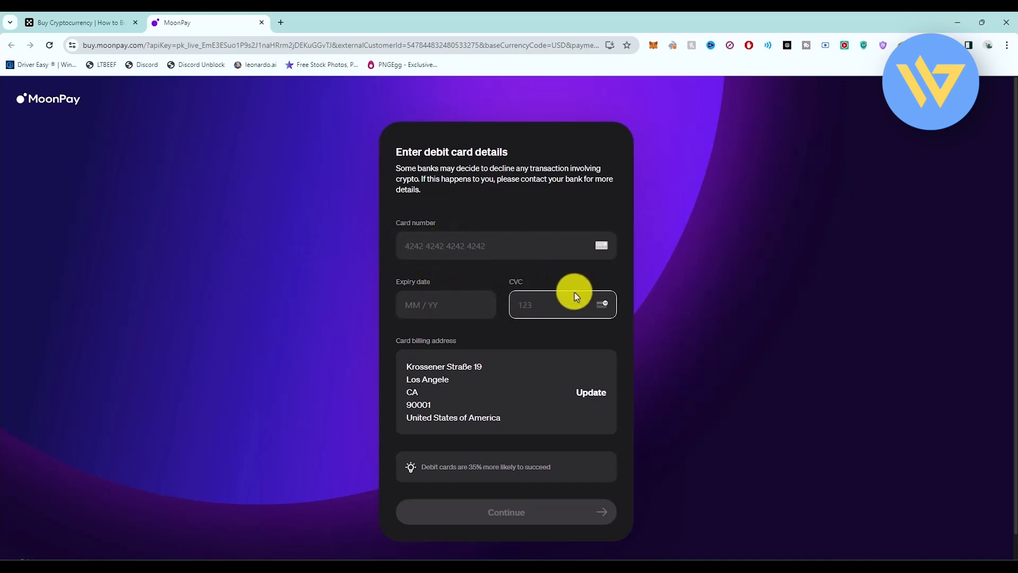
{"action": "scroll", "scroll_direction": "down", "scroll_amount": 3}
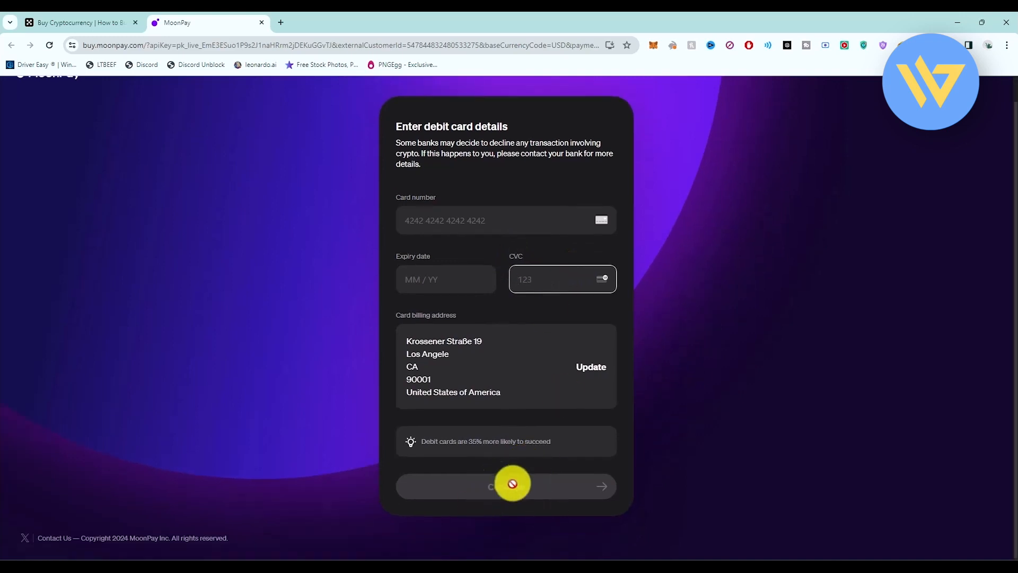
{"action": "mouse_move", "coordinate": [701, 256]}
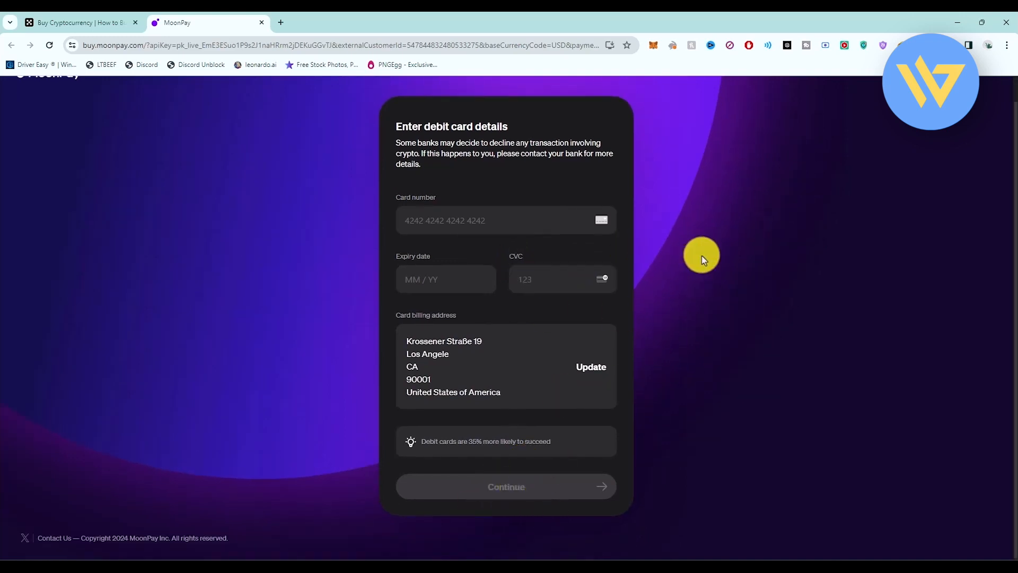